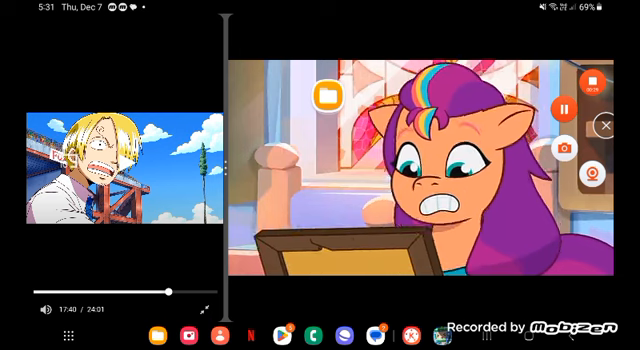
Reveal the player overlay showing the pony livestream's title and live progress in the right pane.
left_click(430, 180)
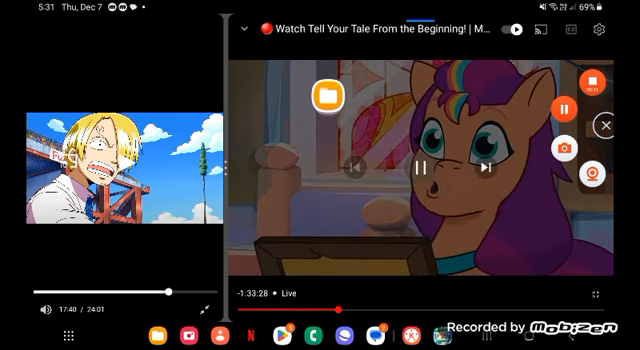
left_click(424, 168)
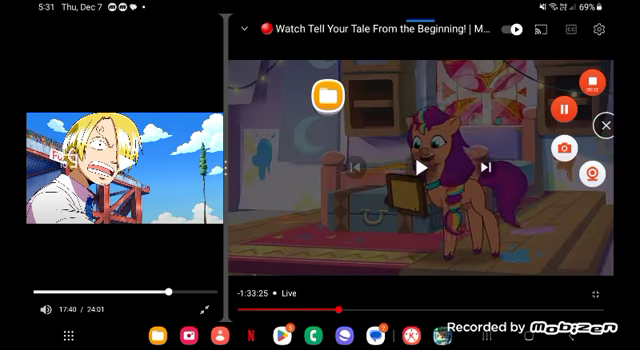